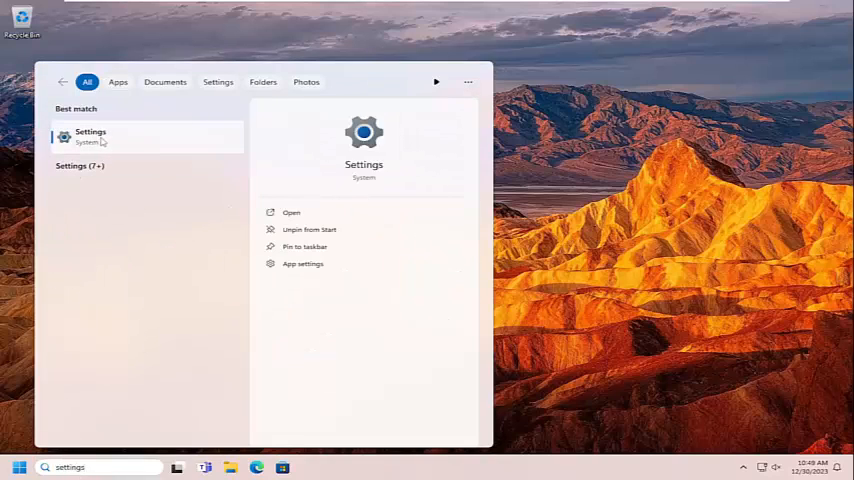
- Open Settings from the search results and scroll through the Taskbar page
{"action": "left_click", "coordinate": [90, 135]}
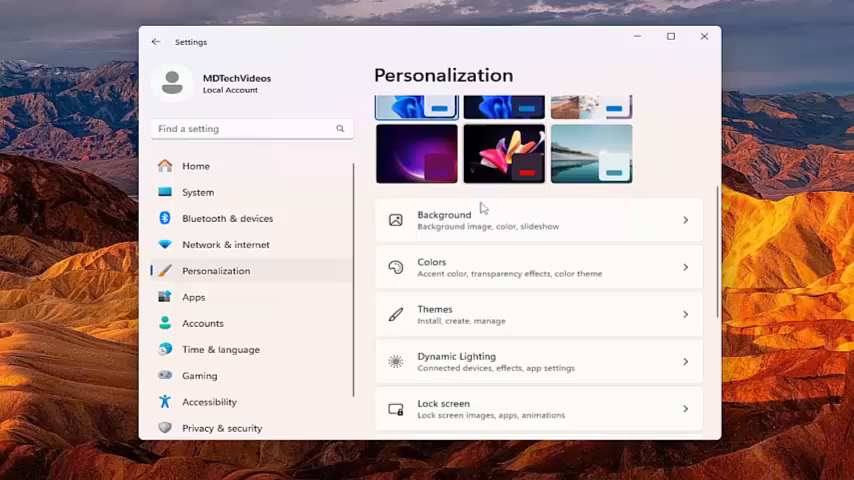
{"action": "scroll", "scroll_direction": "down", "scroll_amount": 3}
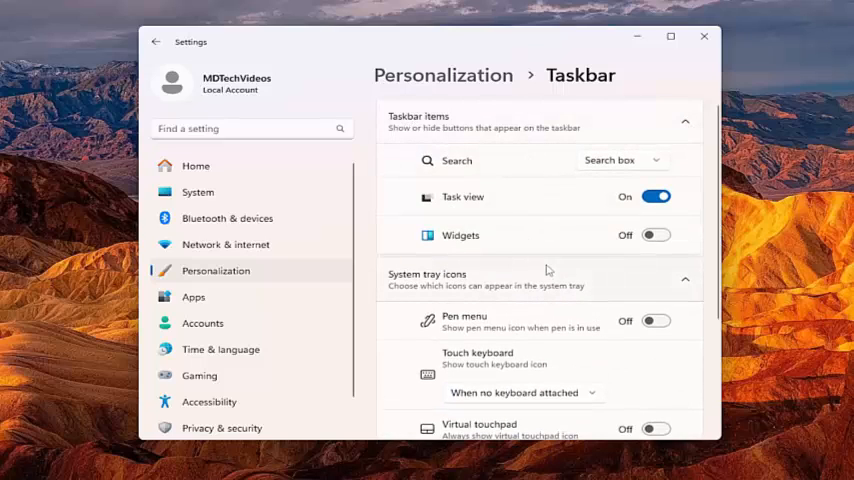
- Switch the Widgets taskbar toggle on, then back off
{"action": "left_click", "coordinate": [655, 235]}
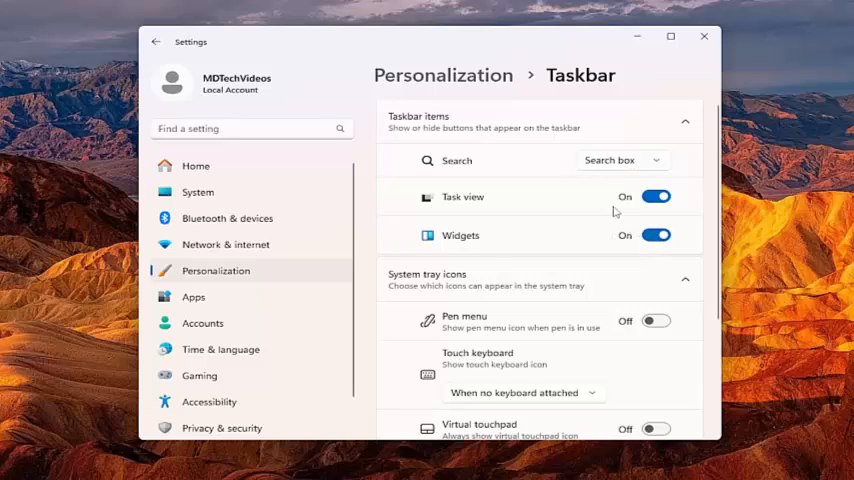
{"action": "left_click", "coordinate": [655, 235]}
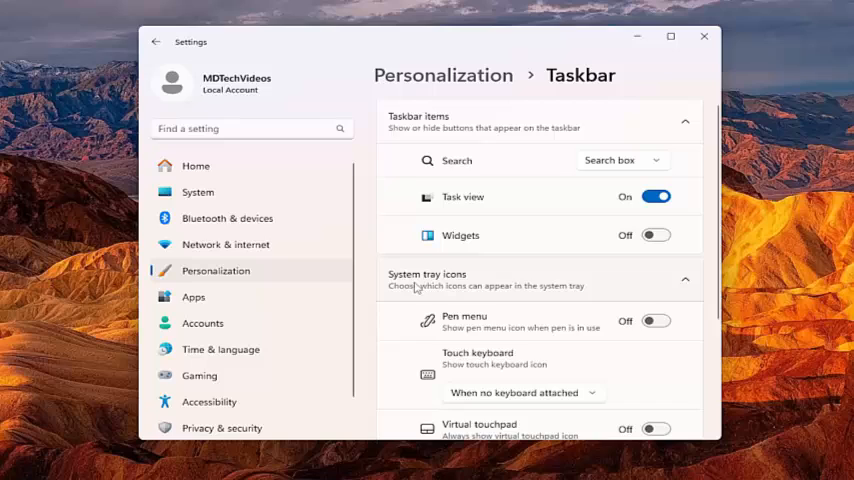
- Turn on the Pen menu system tray icon, dismiss the tray panel, and close Settings
{"action": "scroll", "scroll_direction": "down", "scroll_amount": 3}
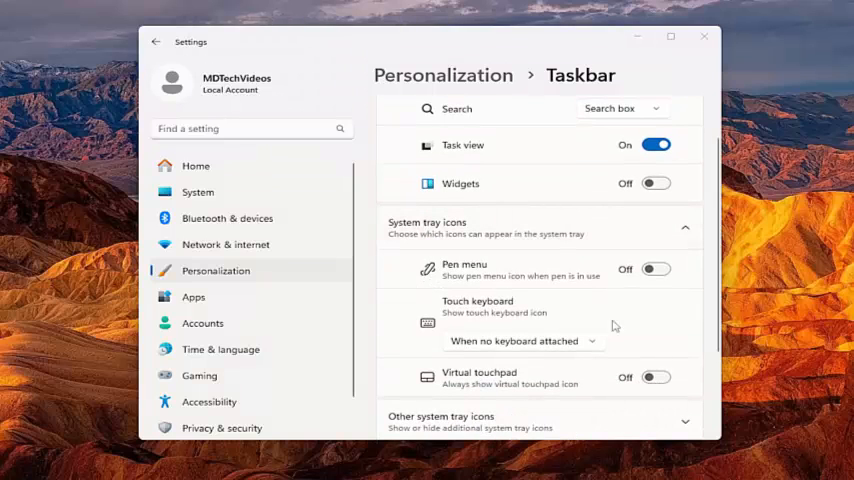
{"action": "left_click", "coordinate": [655, 269]}
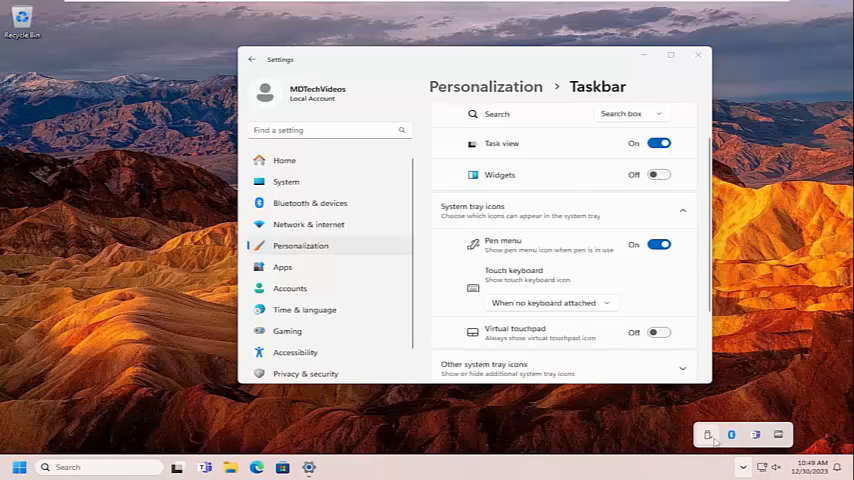
{"action": "mouse_move", "coordinate": [708, 434]}
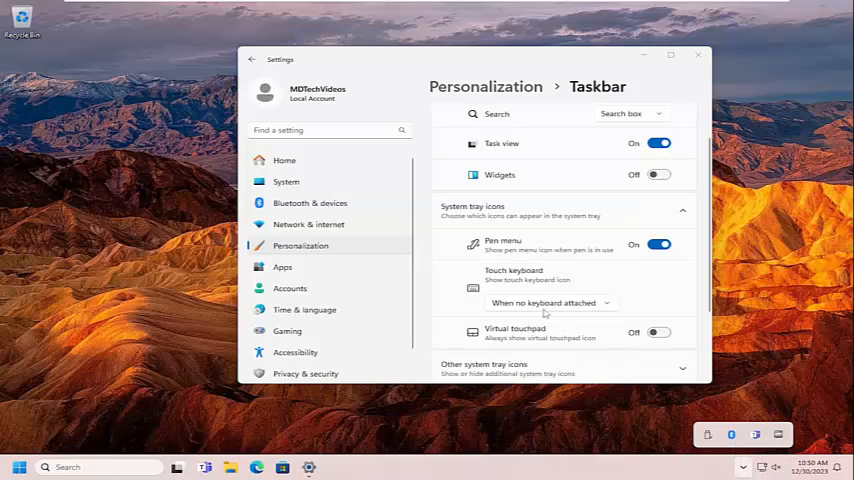
{"action": "left_click", "coordinate": [697, 56]}
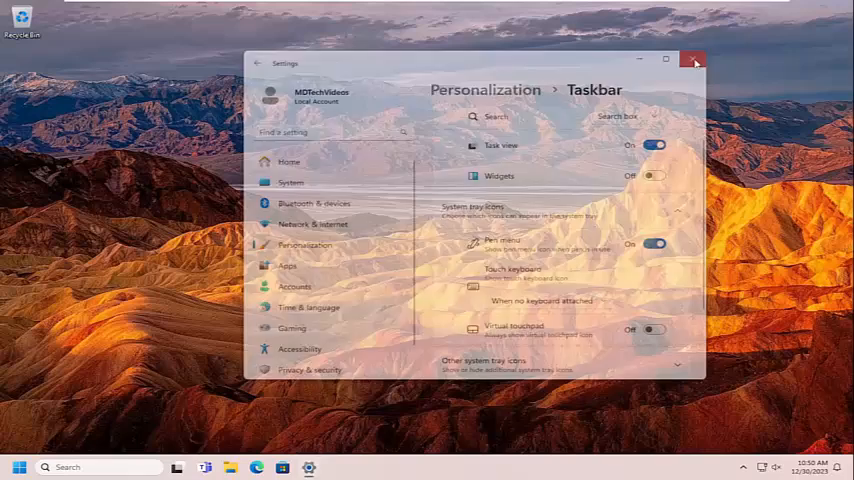
{"action": "left_click", "coordinate": [693, 60]}
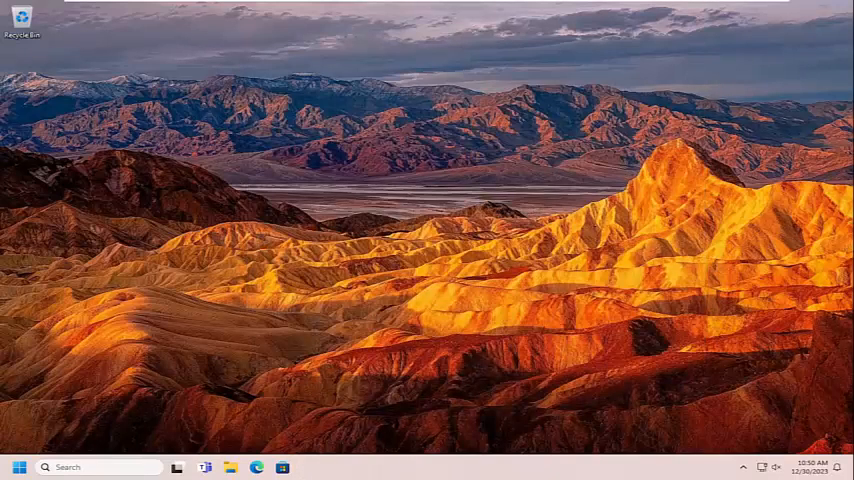